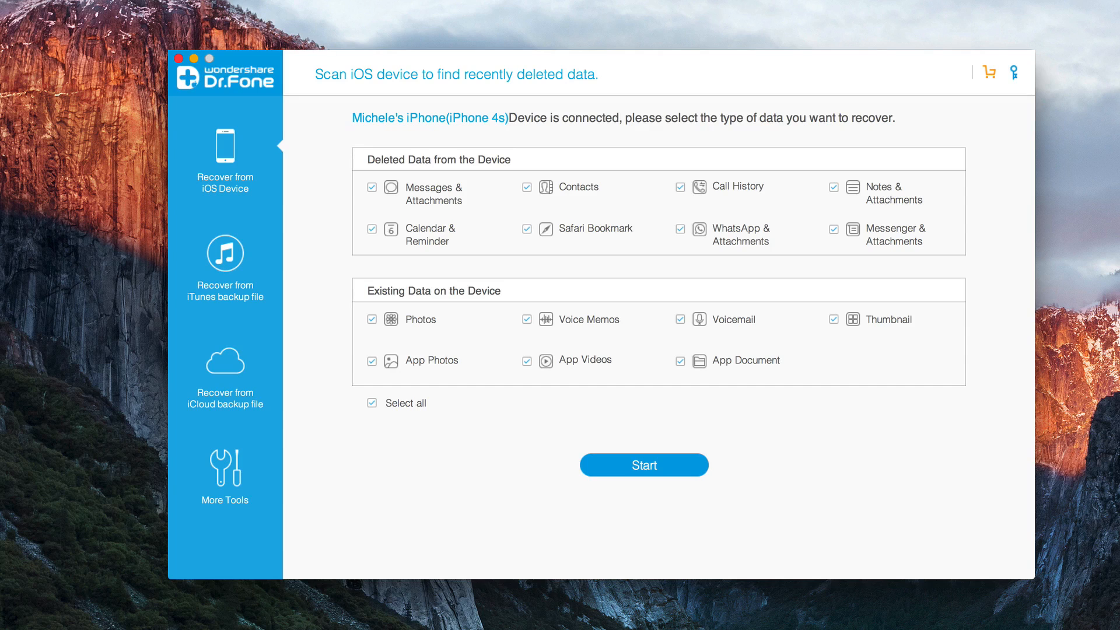
# - From More Tools, launch Fix iOS to Normal and go to its Advanced mode
pyautogui.click(224, 478)
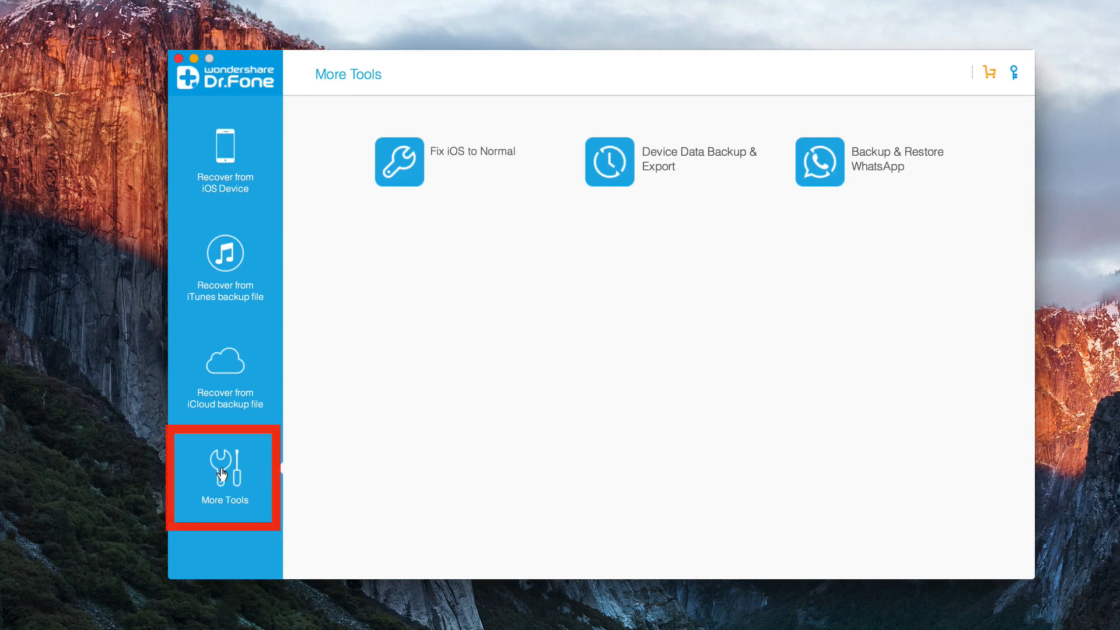
pyautogui.moveTo(405, 186)
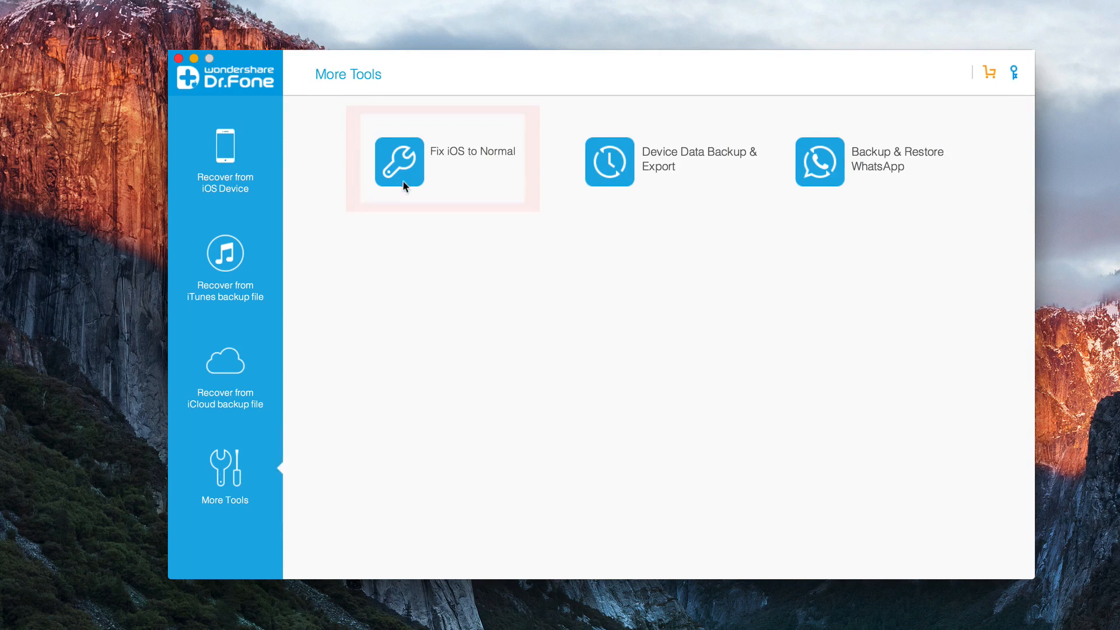
pyautogui.click(399, 163)
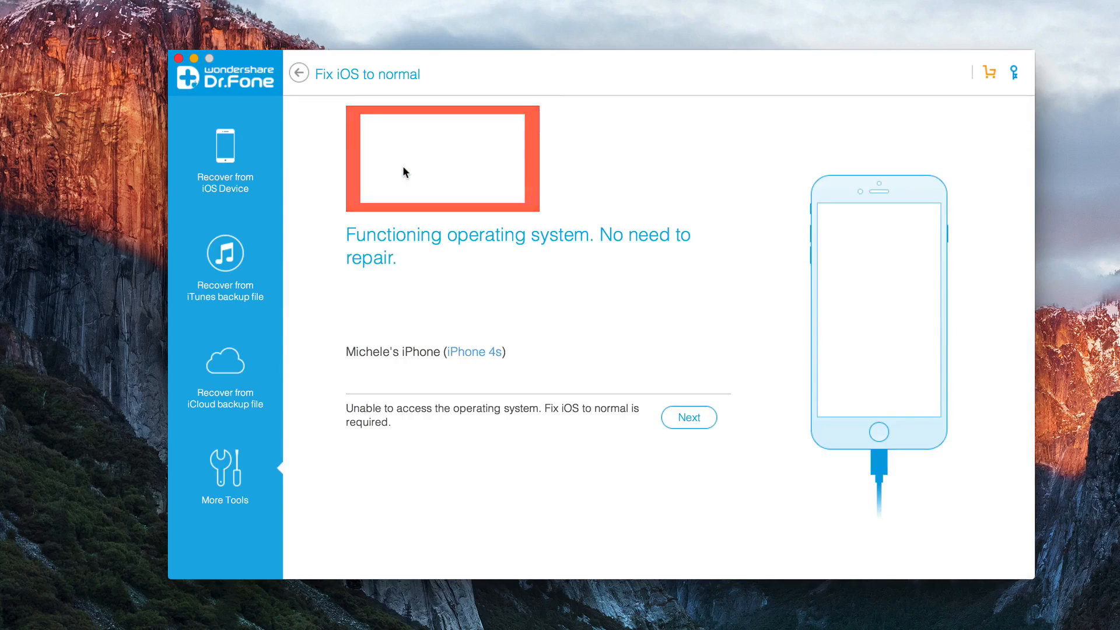
pyautogui.click(690, 417)
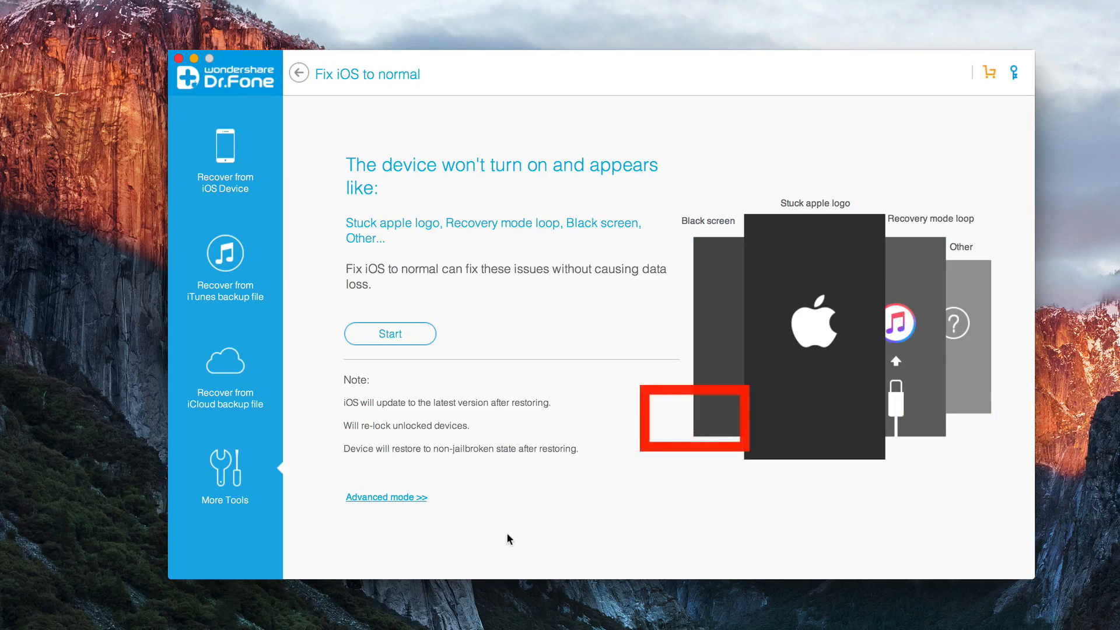
pyautogui.click(387, 497)
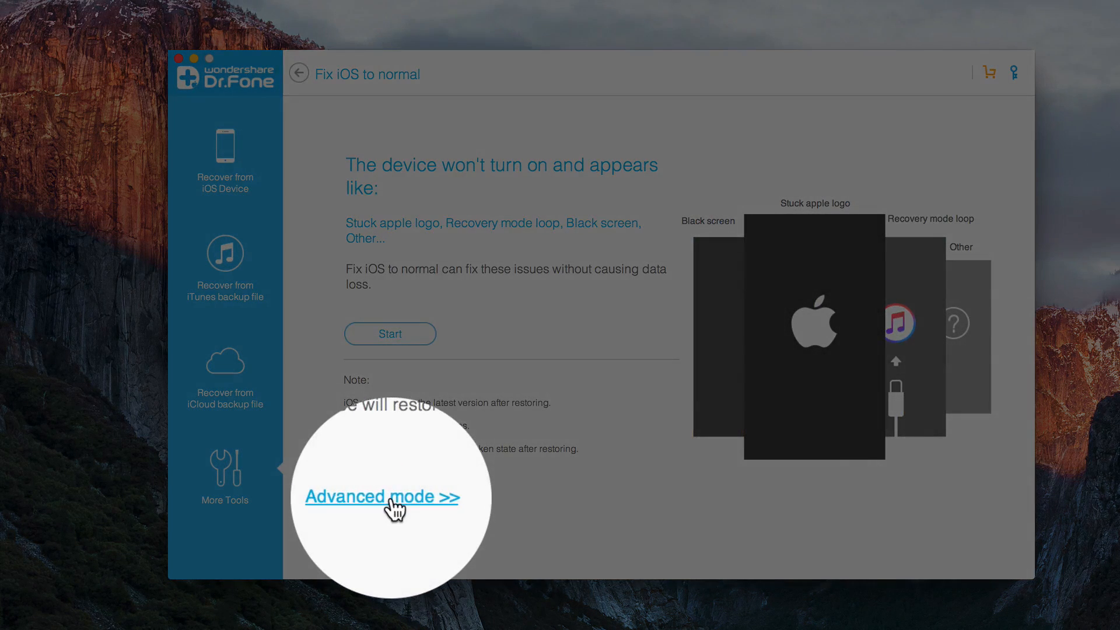
# - Confirm advanced mode despite the data-erasure warning and show the DFU mode instructions
pyautogui.click(382, 497)
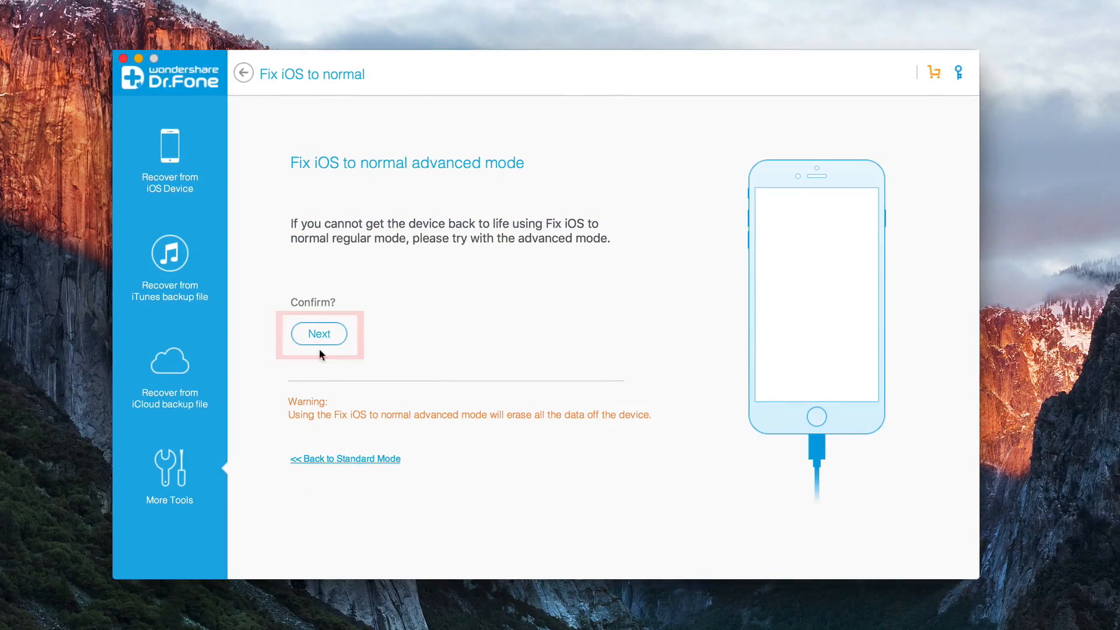
pyautogui.click(320, 333)
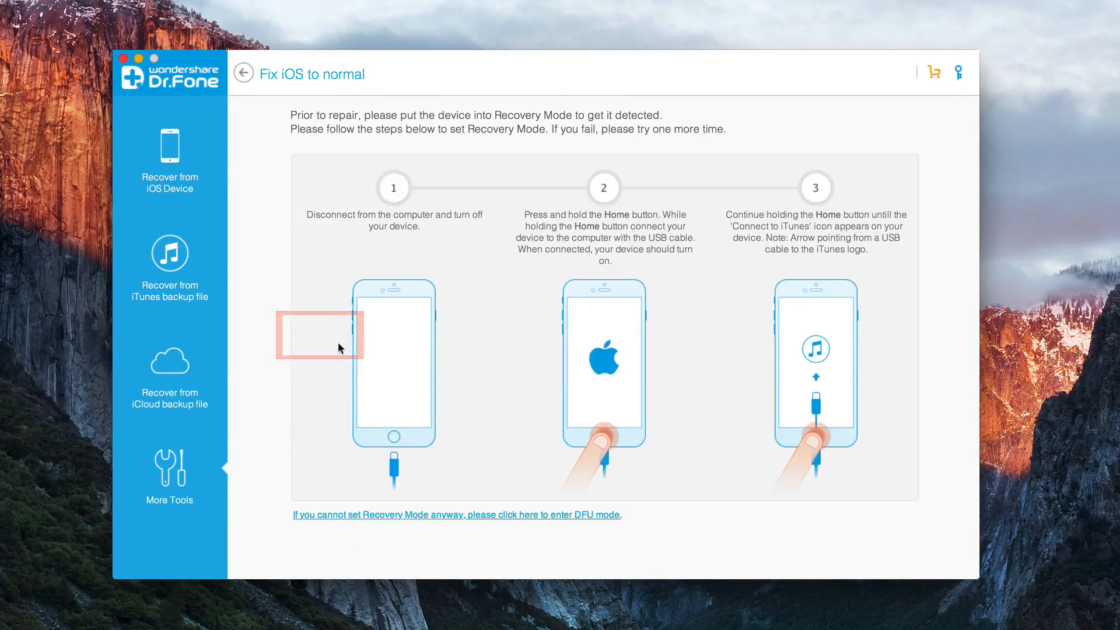
pyautogui.moveTo(286, 376)
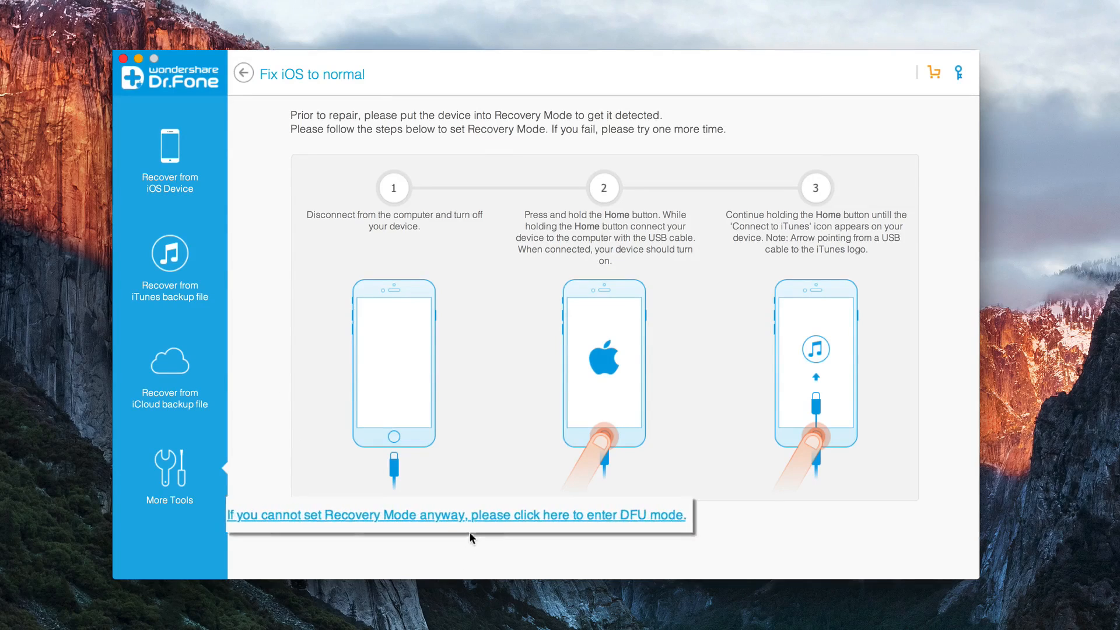
pyautogui.click(450, 515)
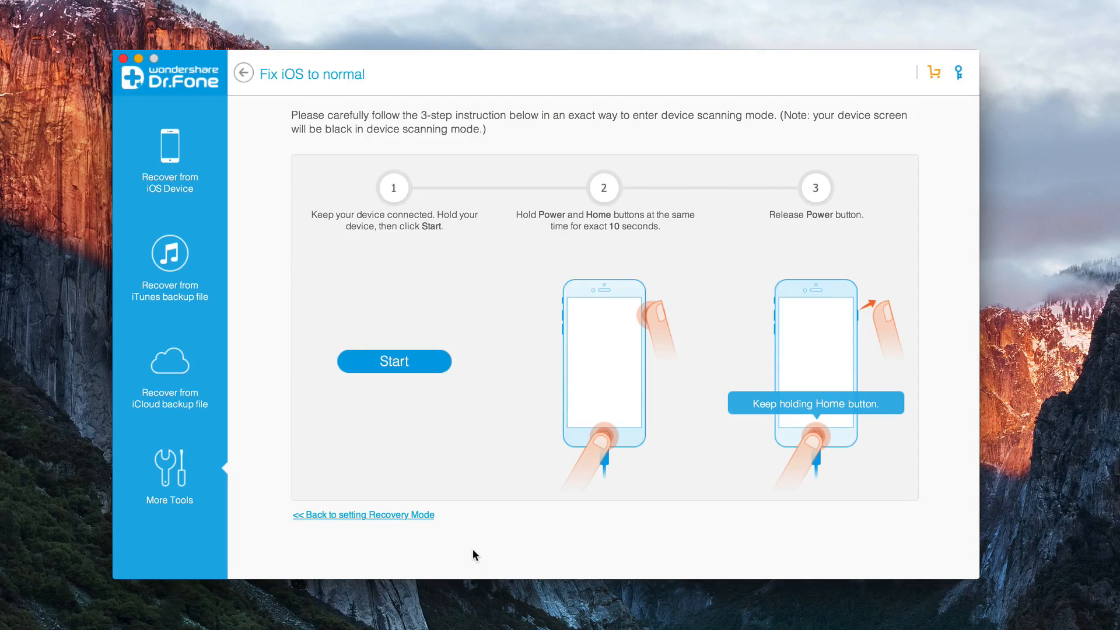
# - Start DFU entry so the iPhone 4s firmware page appears
pyautogui.click(394, 361)
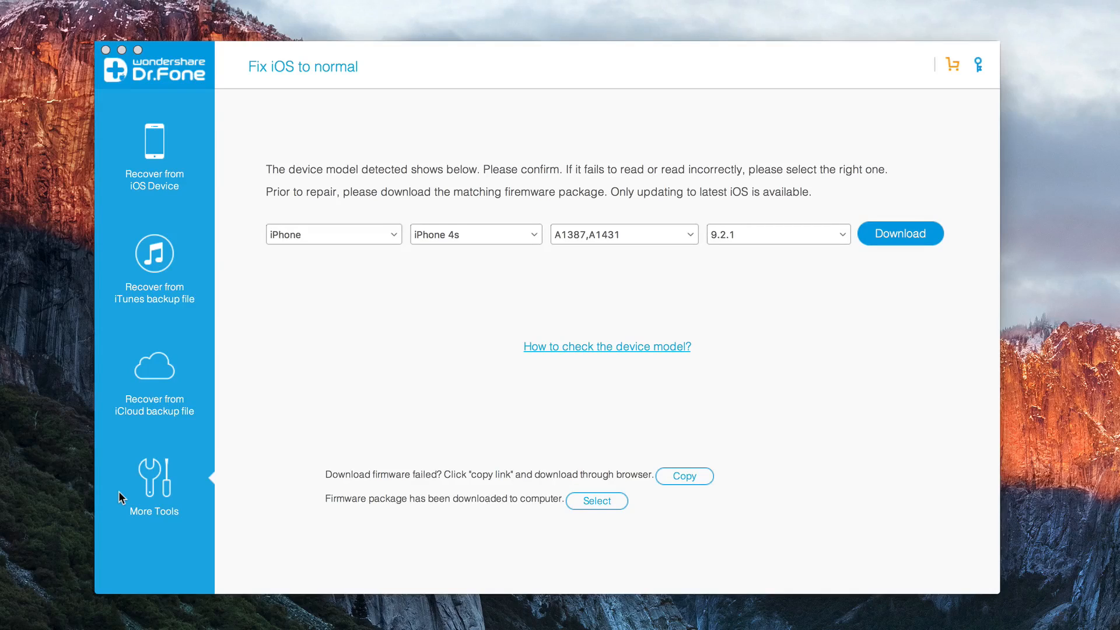
pyautogui.moveTo(843, 420)
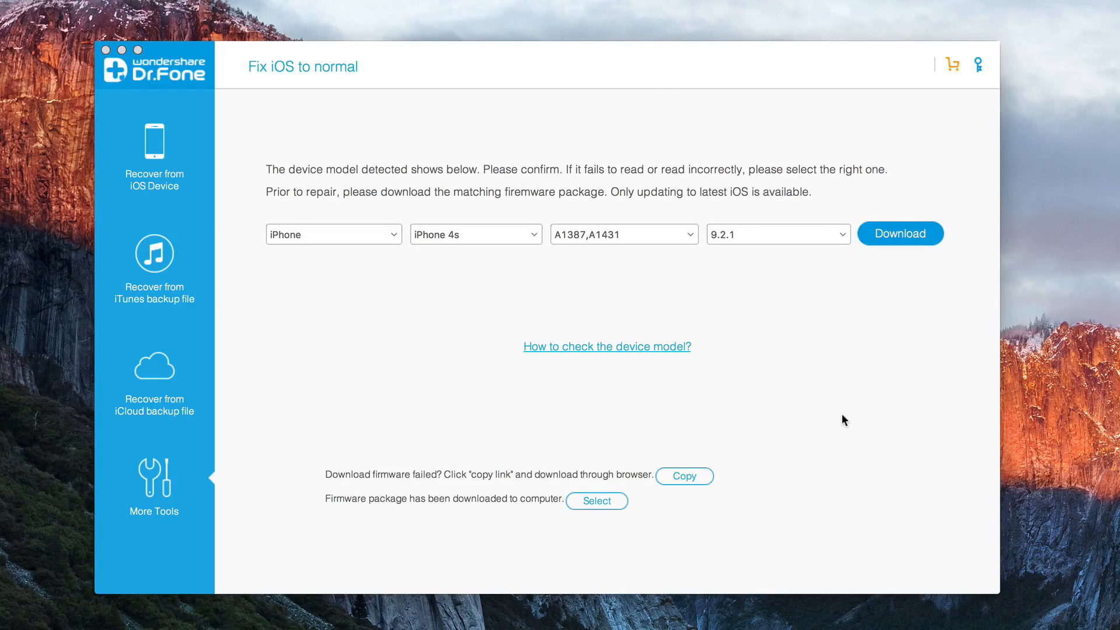
# - Download the iOS 9.2.1 firmware package and start the fix
pyautogui.click(900, 233)
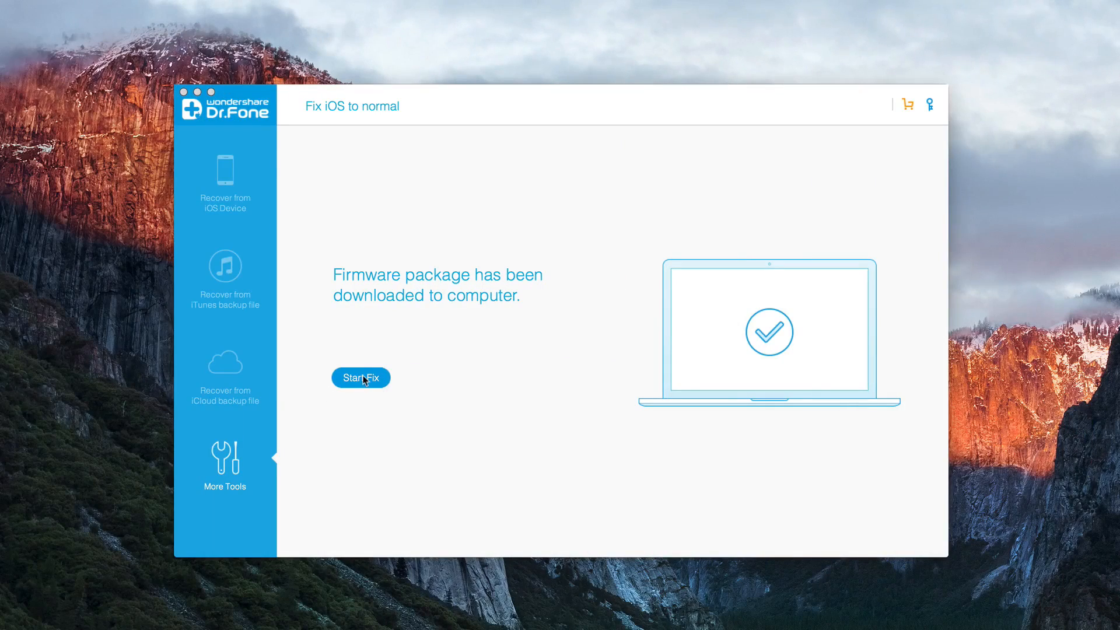
pyautogui.click(361, 377)
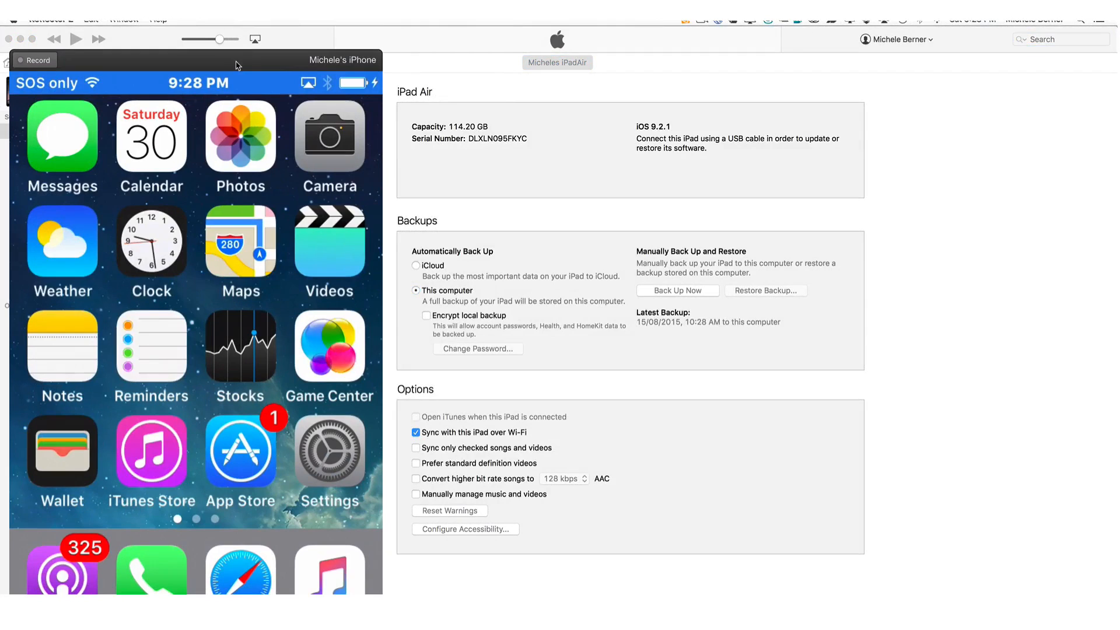
pyautogui.moveTo(234, 93)
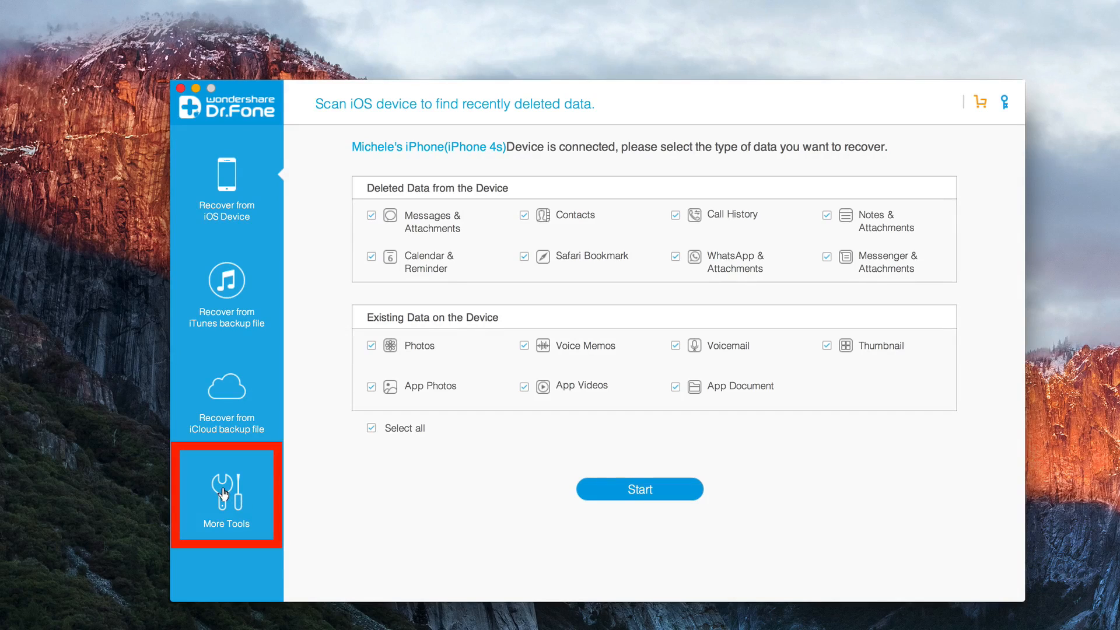
# - Reopen Fix iOS to Normal from More Tools and start the standard repair
pyautogui.click(226, 492)
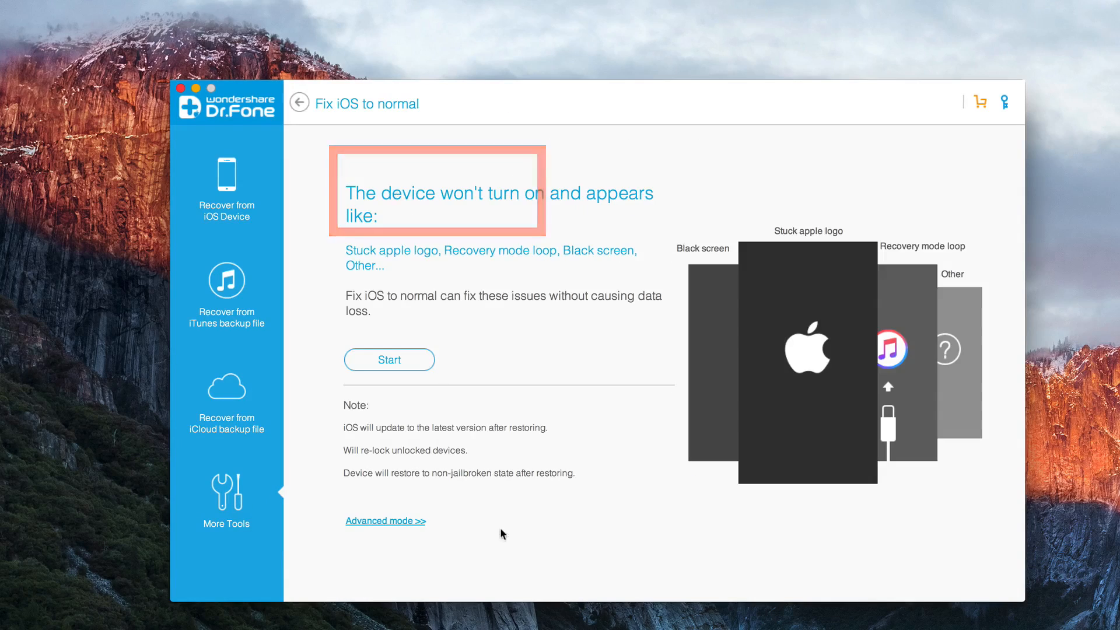
pyautogui.click(389, 359)
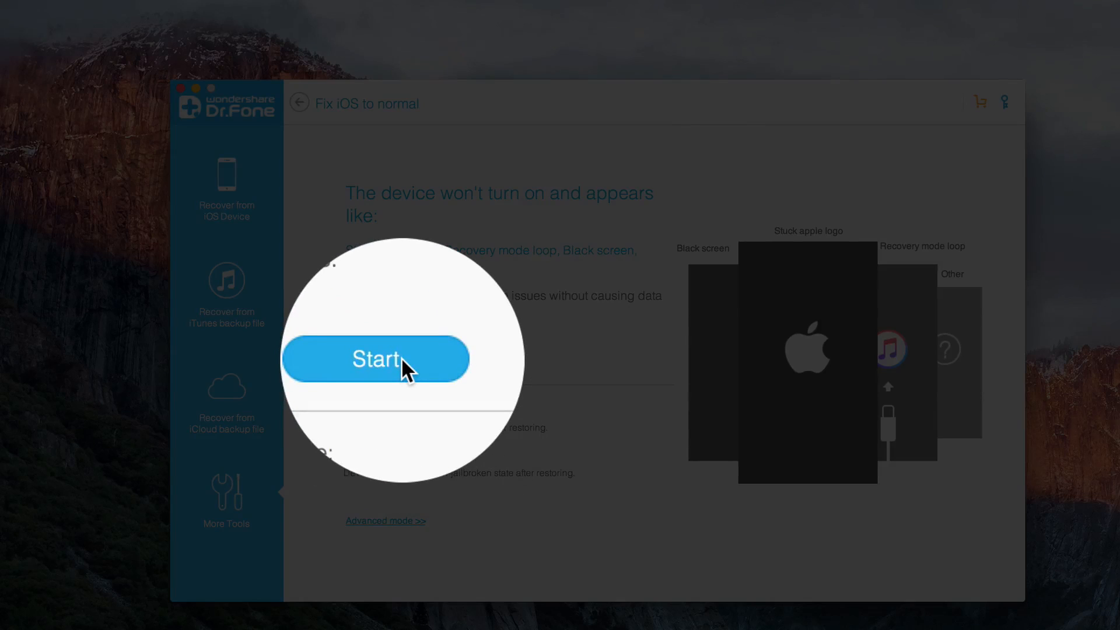
pyautogui.click(376, 359)
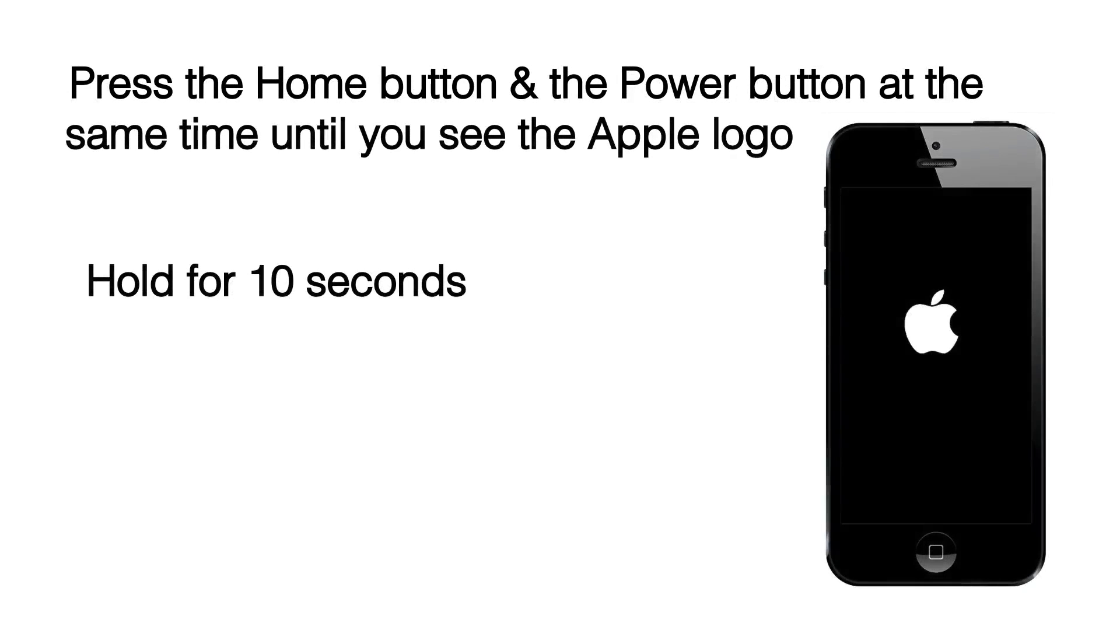